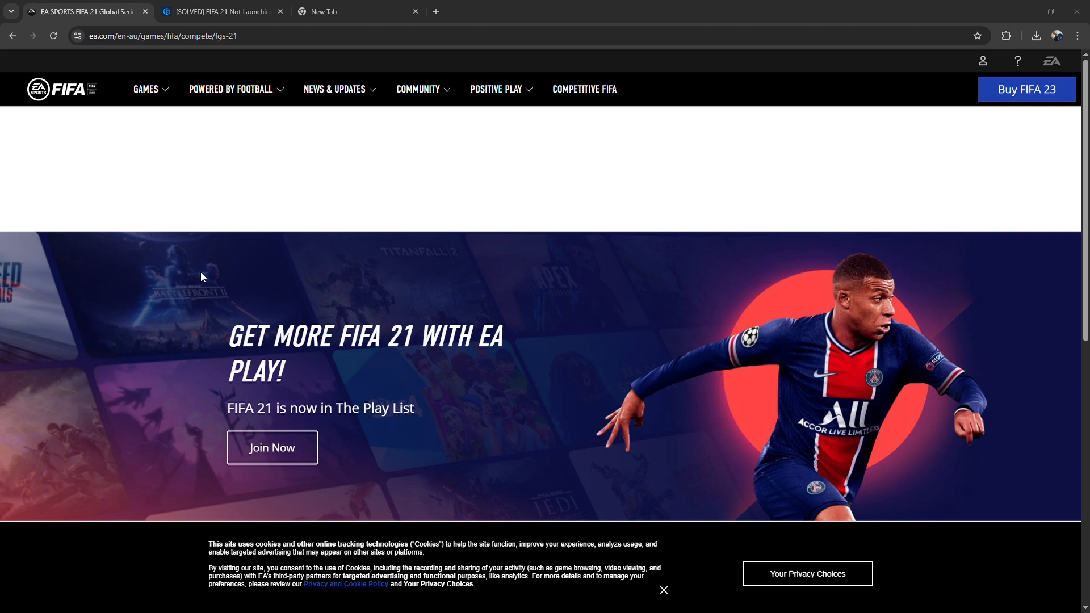
mouse_move(229, 283)
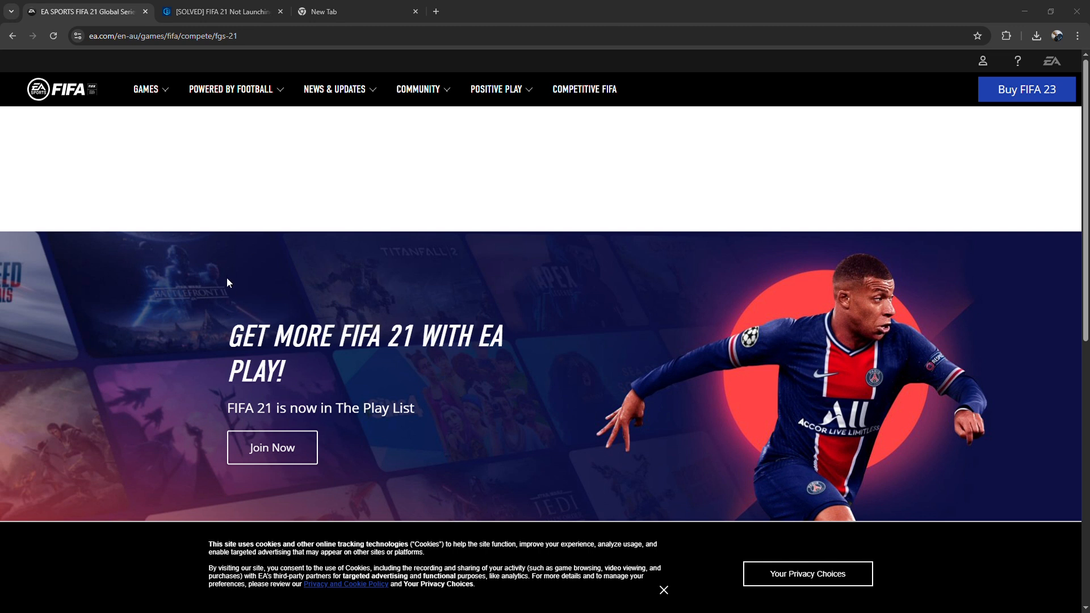
mouse_move(220, 207)
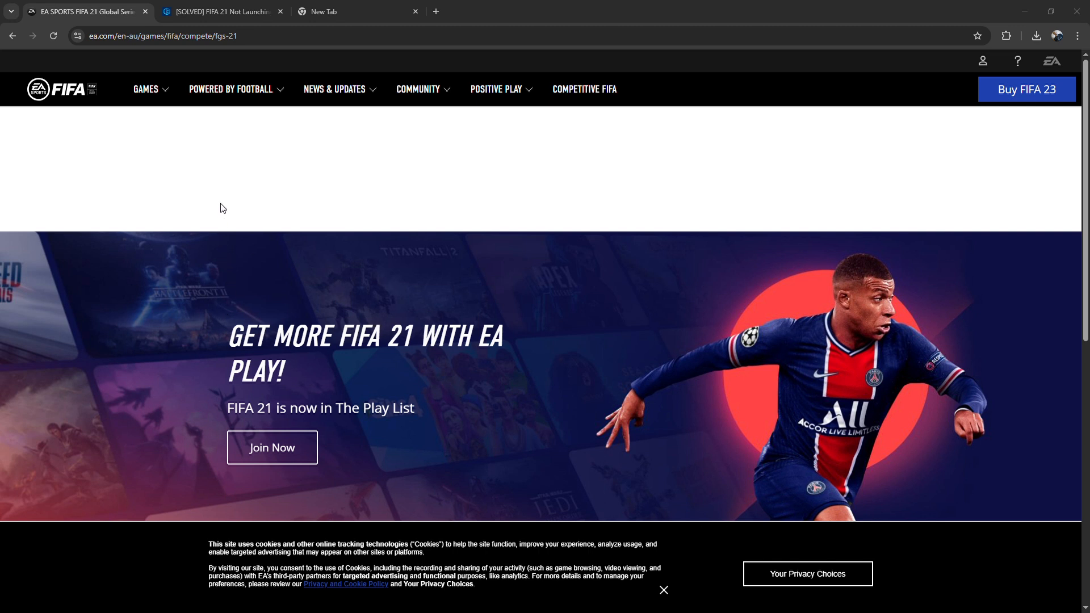
mouse_move(242, 217)
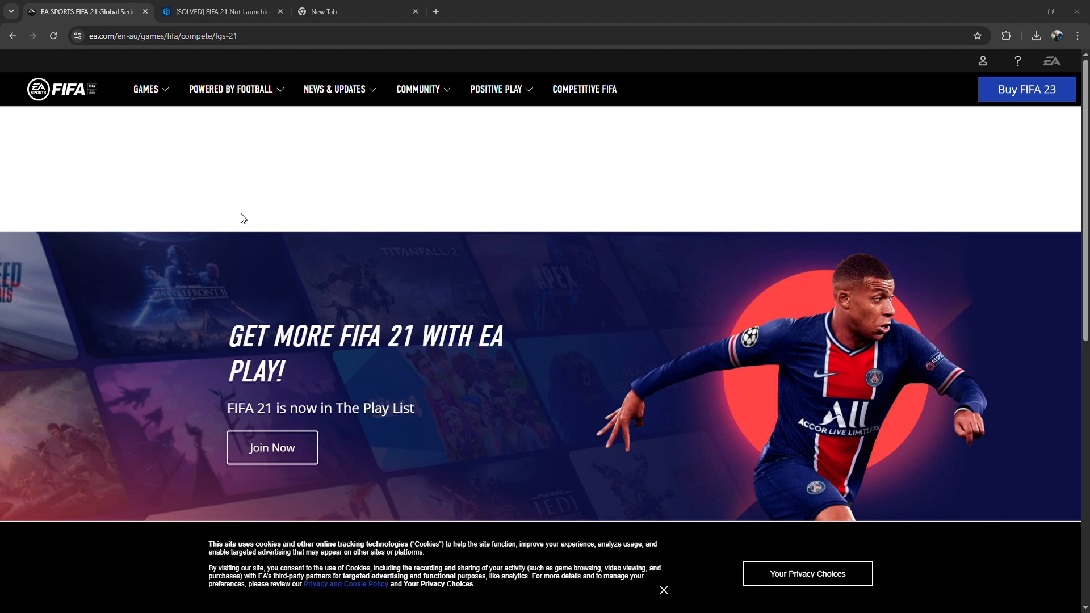
Review the fixes list in the Driver Easy 'FIFA 21 Not Launching' article
click(221, 11)
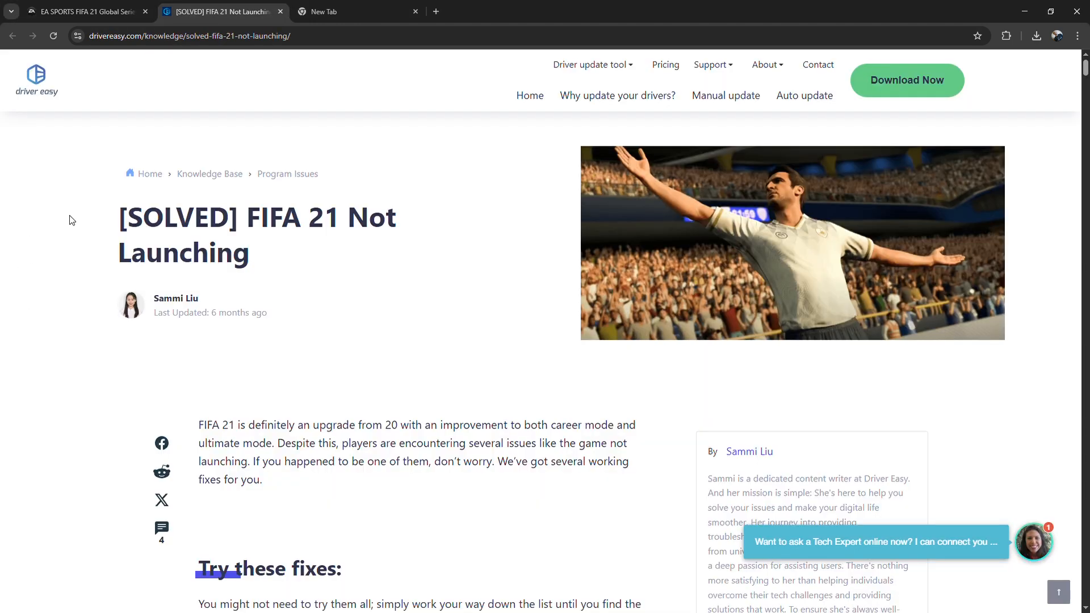
scroll(down, 3)
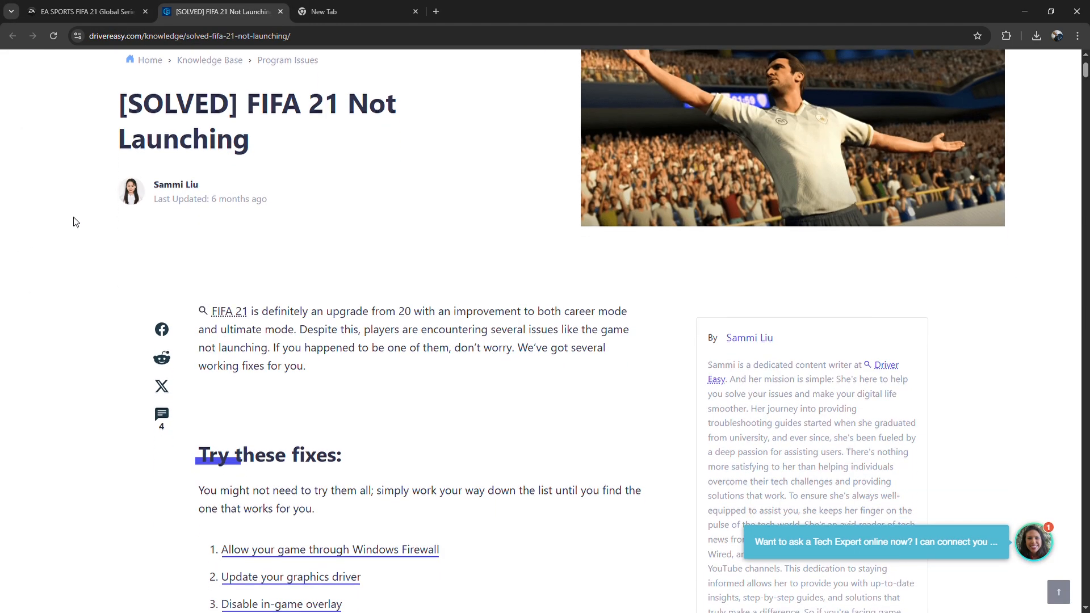
scroll(down, 3)
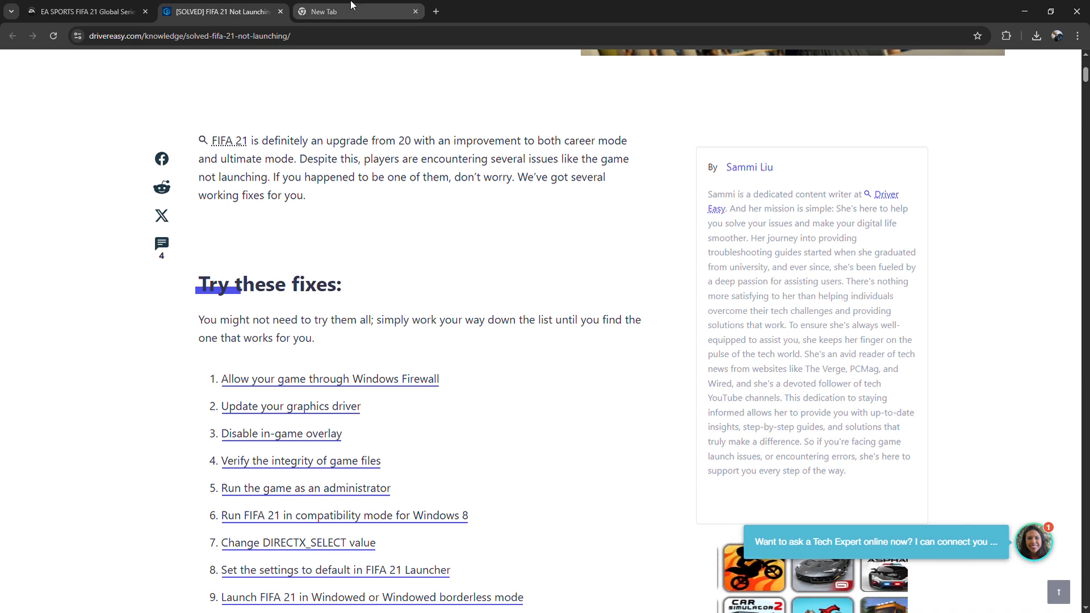
Search 'origin' in a new tab and go to EA's PC Games download page
click(356, 11)
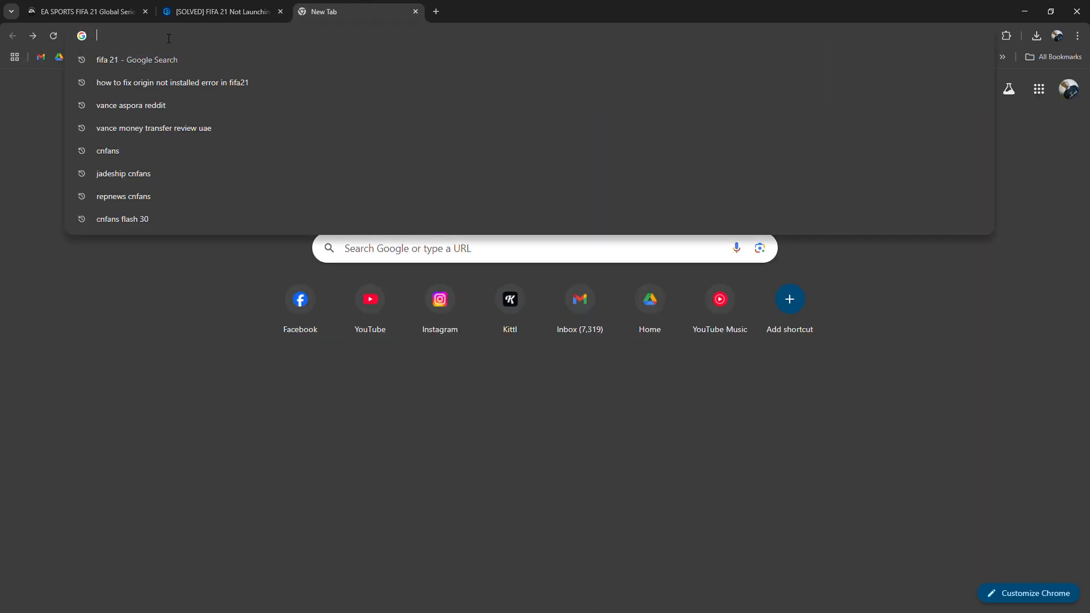
text(origin)
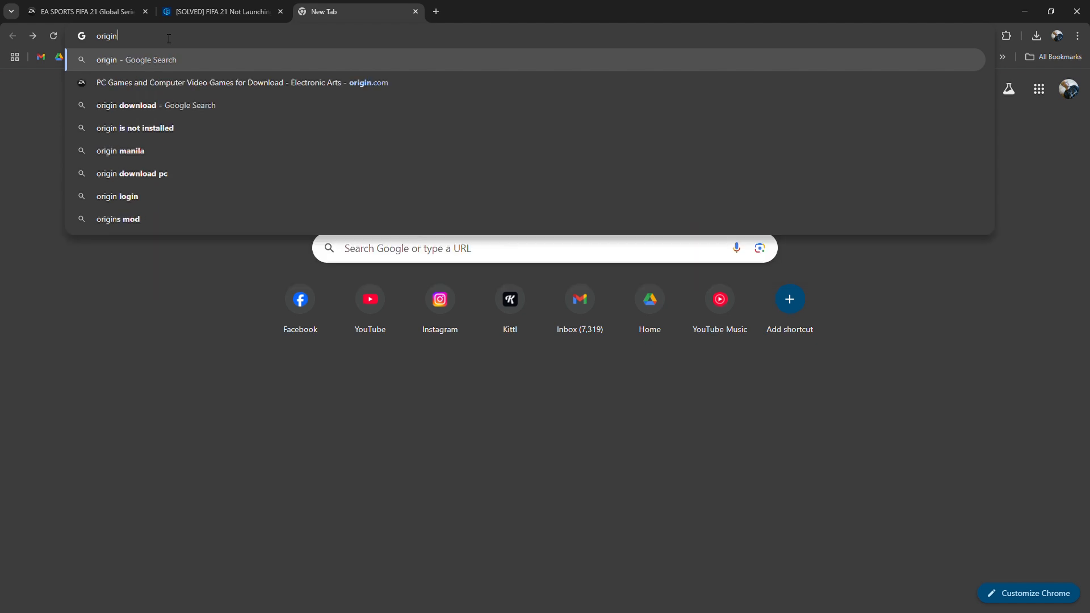
click(240, 81)
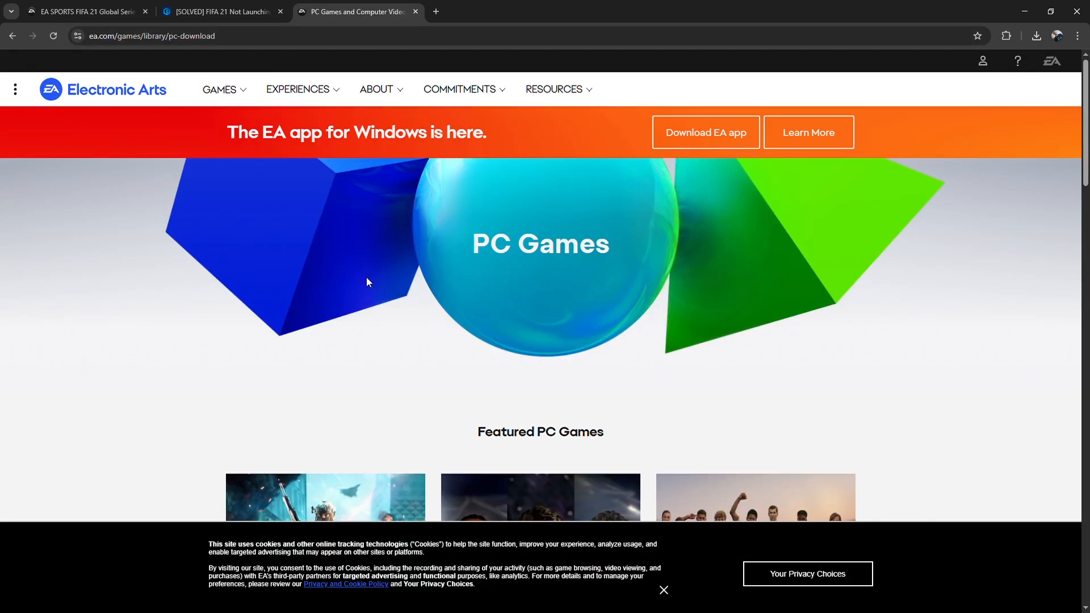
scroll(down, 3)
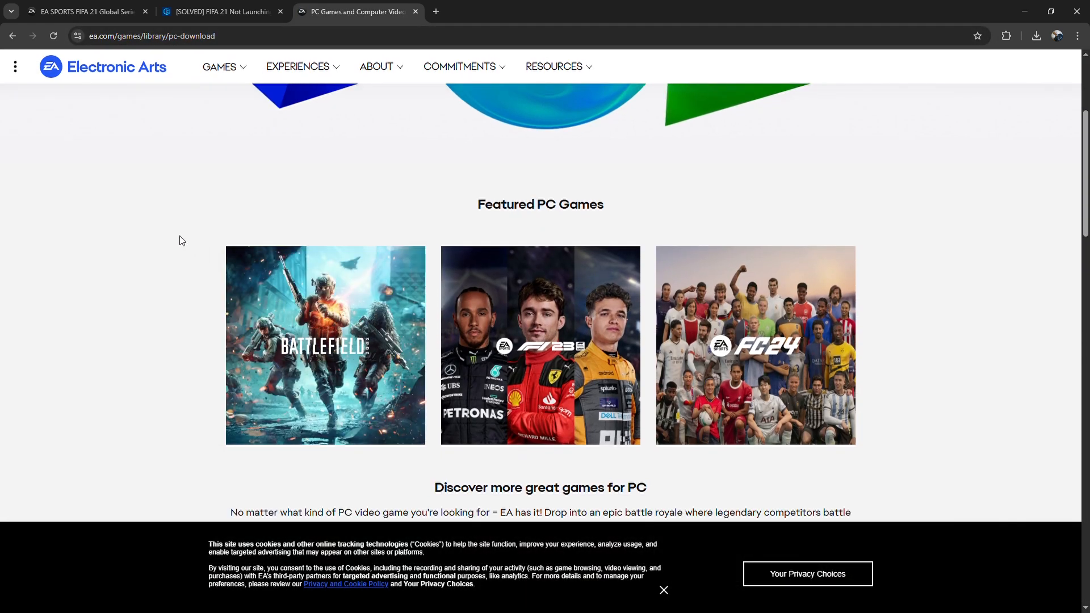
mouse_move(187, 220)
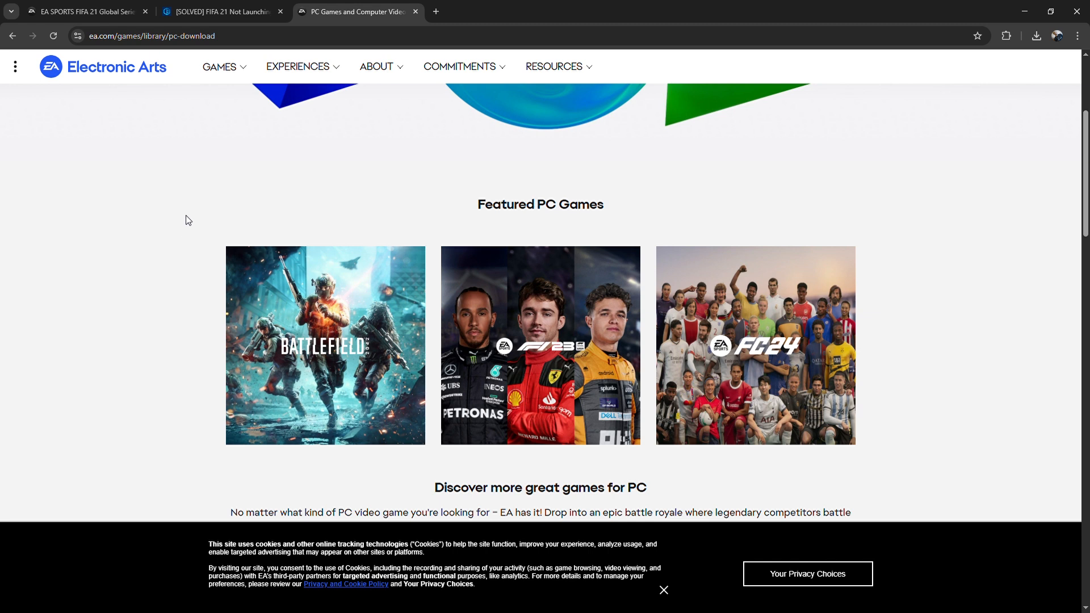
mouse_move(199, 180)
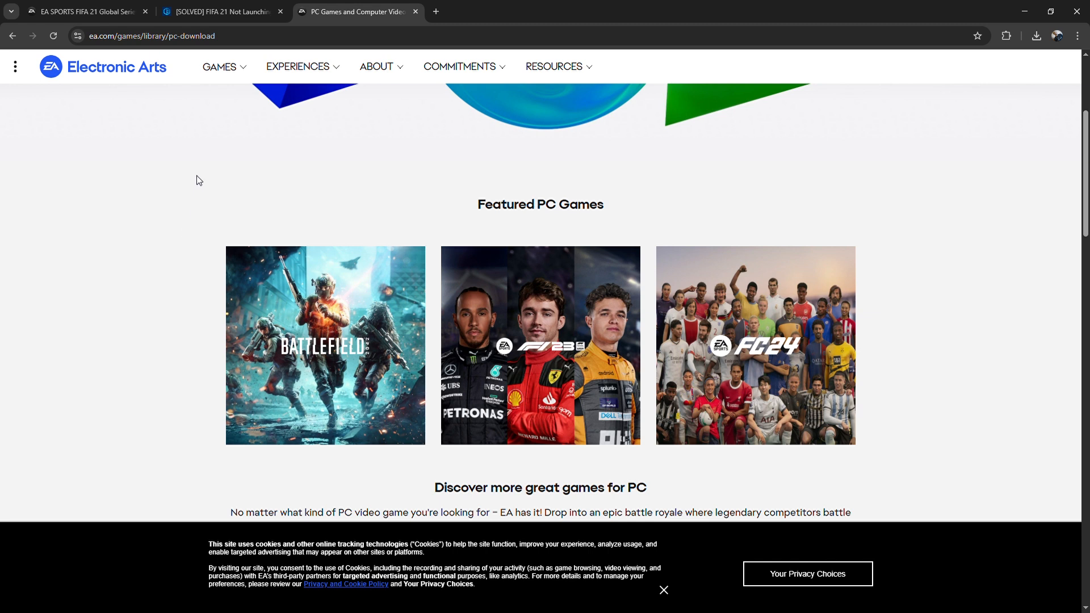
scroll(down, 3)
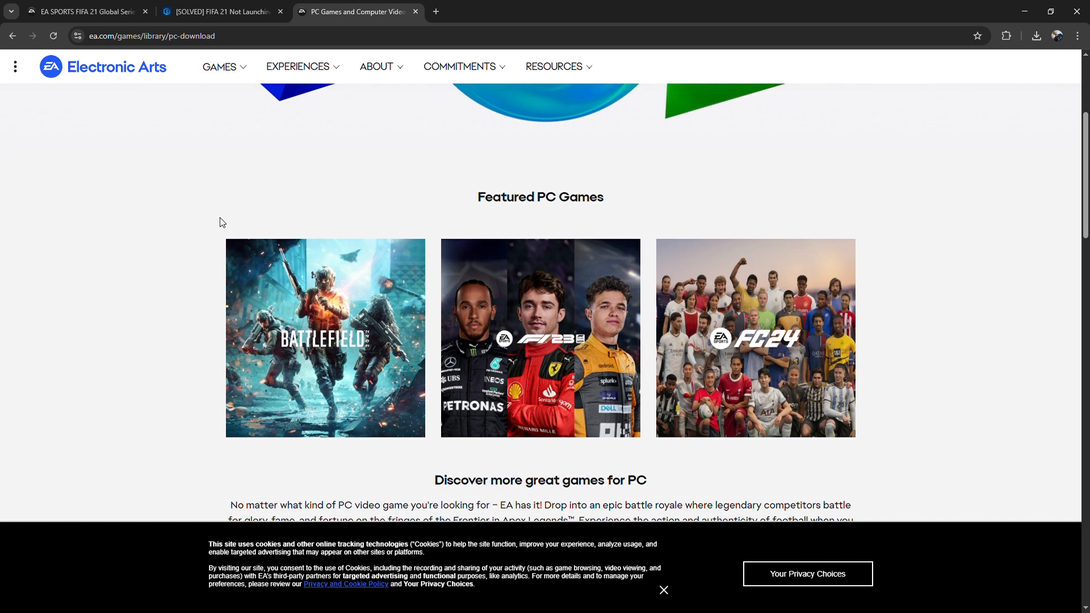
scroll(down, 3)
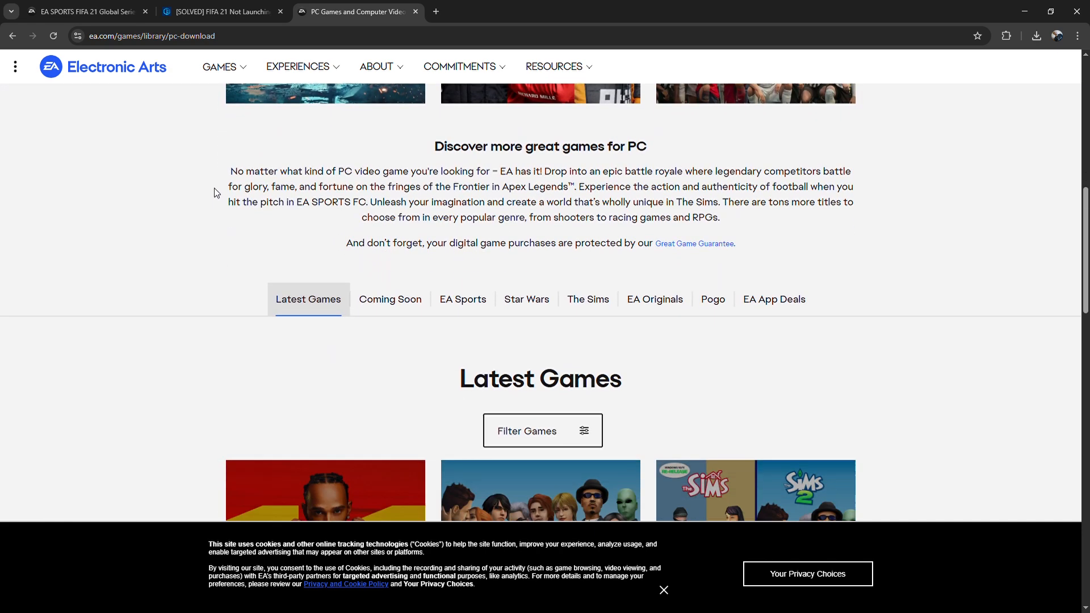
scroll(down, 3)
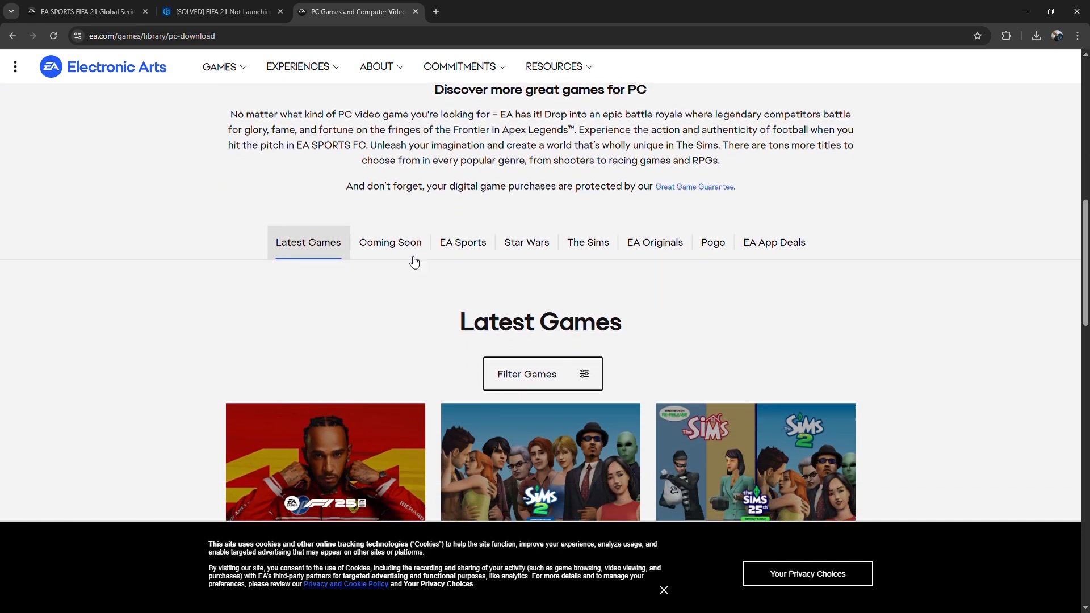
Filter EA's PC Games page to the EA Sports category and browse its titles
click(462, 242)
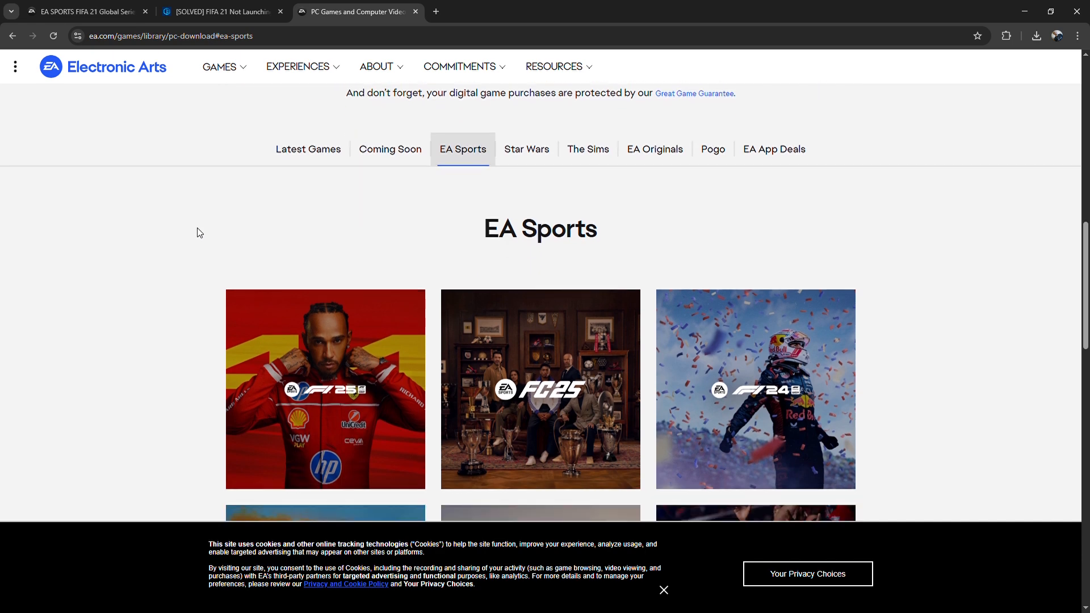
scroll(down, 3)
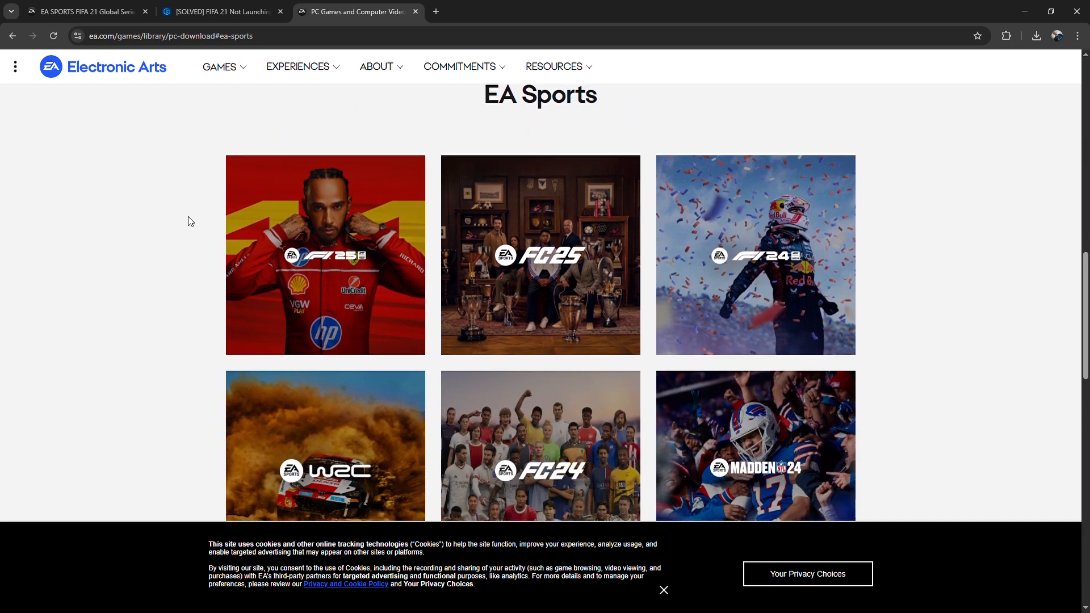
scroll(down, 3)
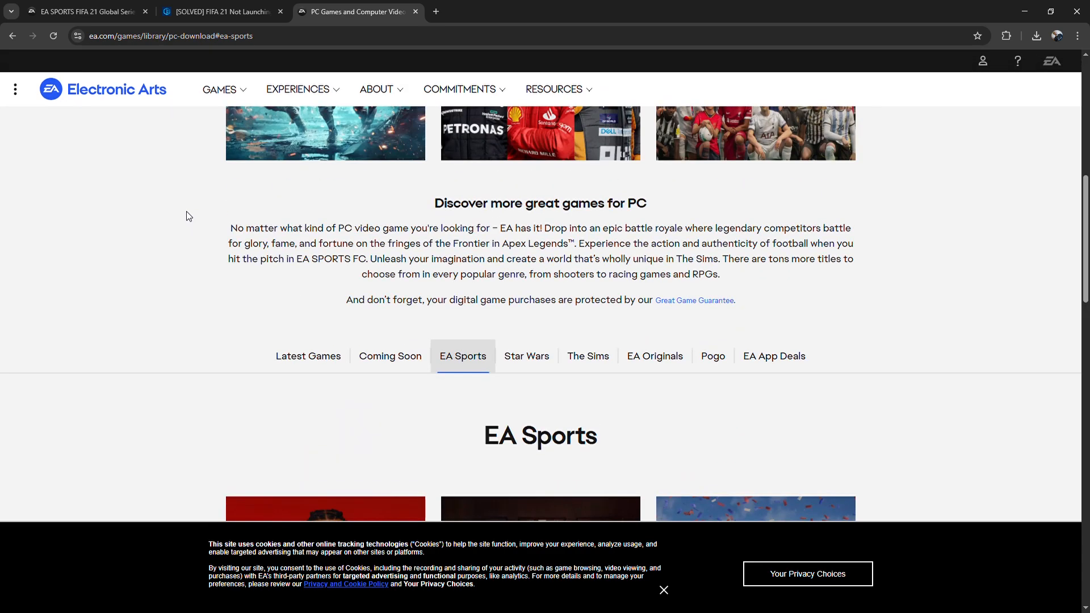
scroll(down, 3)
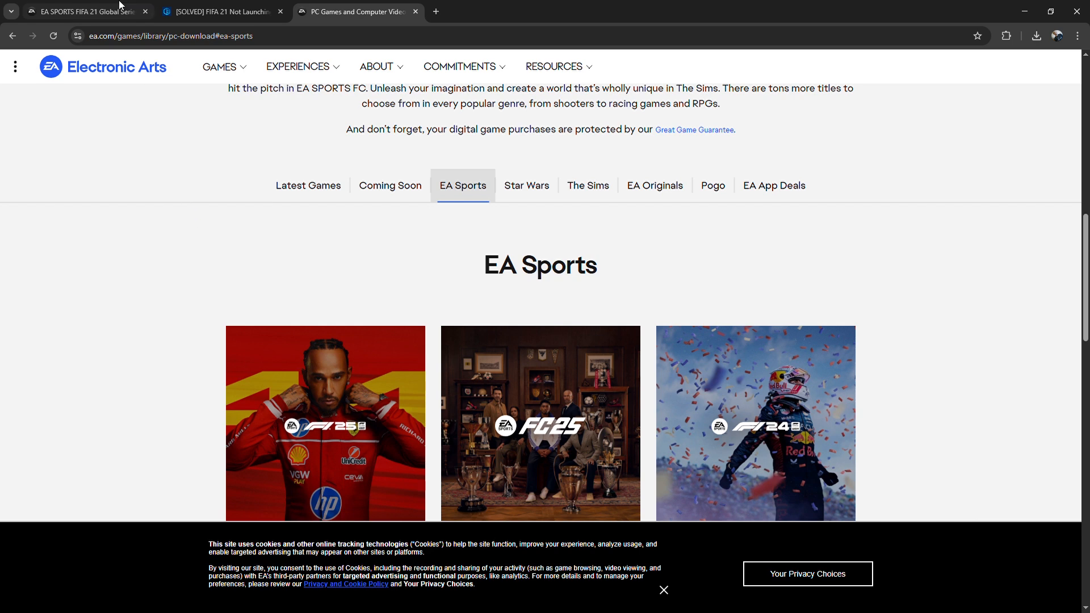
Return to the FIFA 21 page and scroll down to the Dual Entitlement section
click(83, 12)
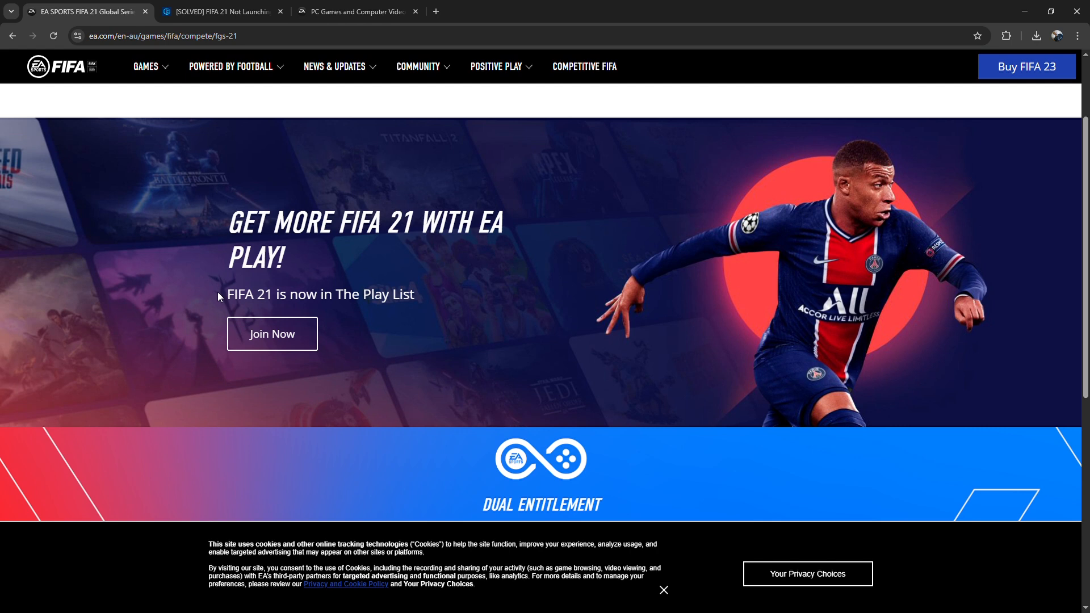
scroll(down, 3)
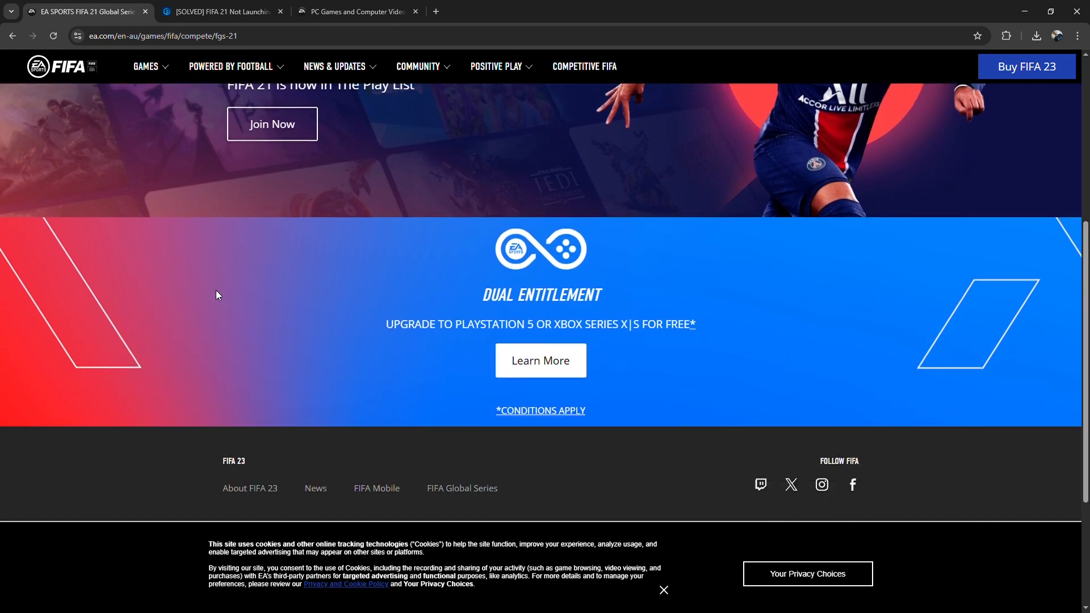